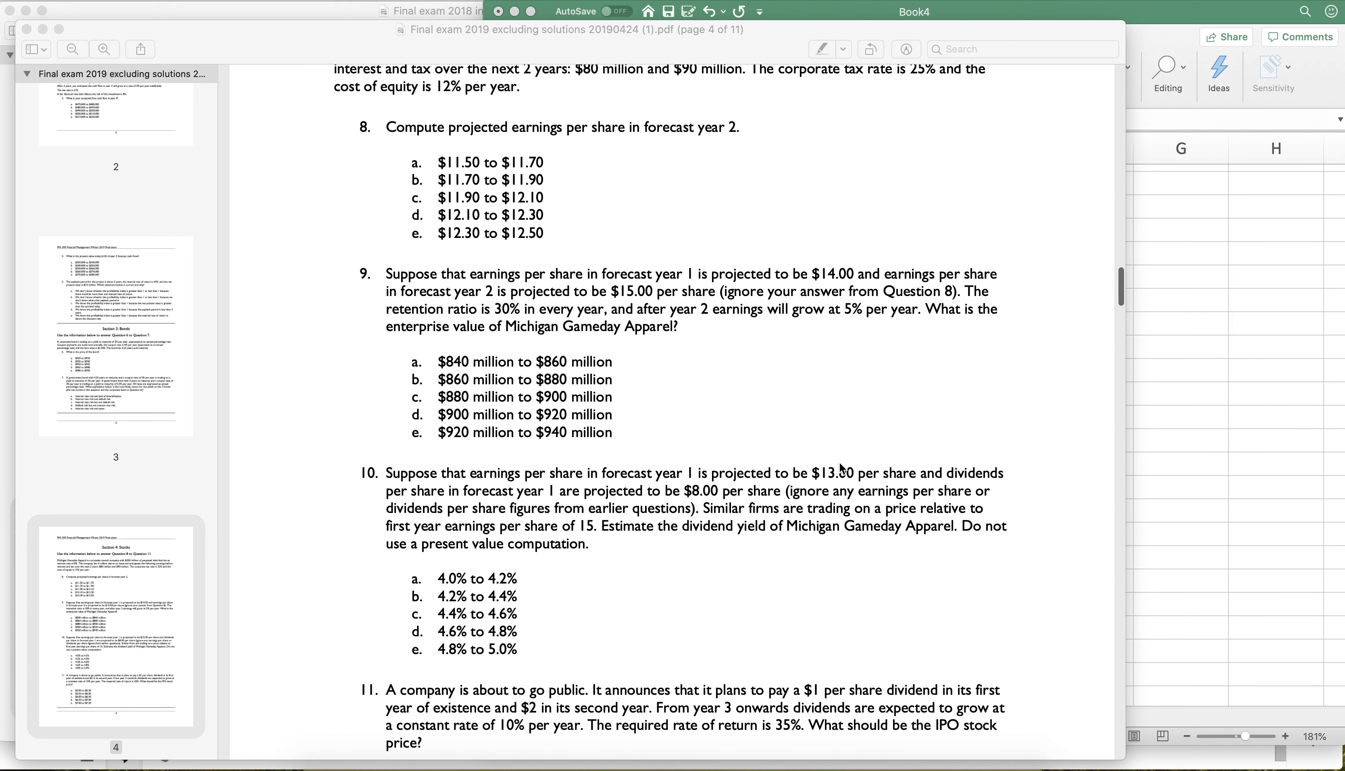
Scroll the exam PDF to question 11 and select its text on pricing the IPO stock.
{"action": "scroll", "scroll_direction": "down", "scroll_amount": 3}
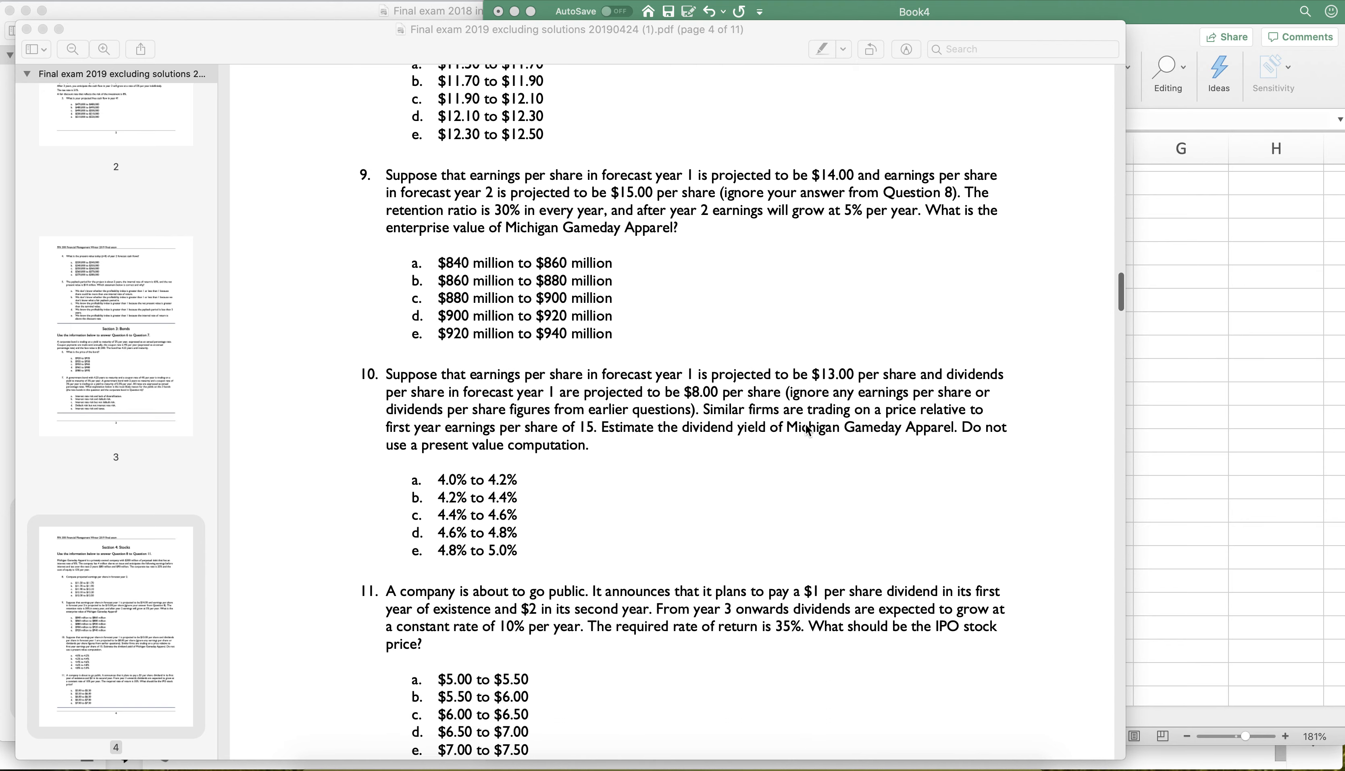
{"action": "scroll", "scroll_direction": "down", "scroll_amount": 3}
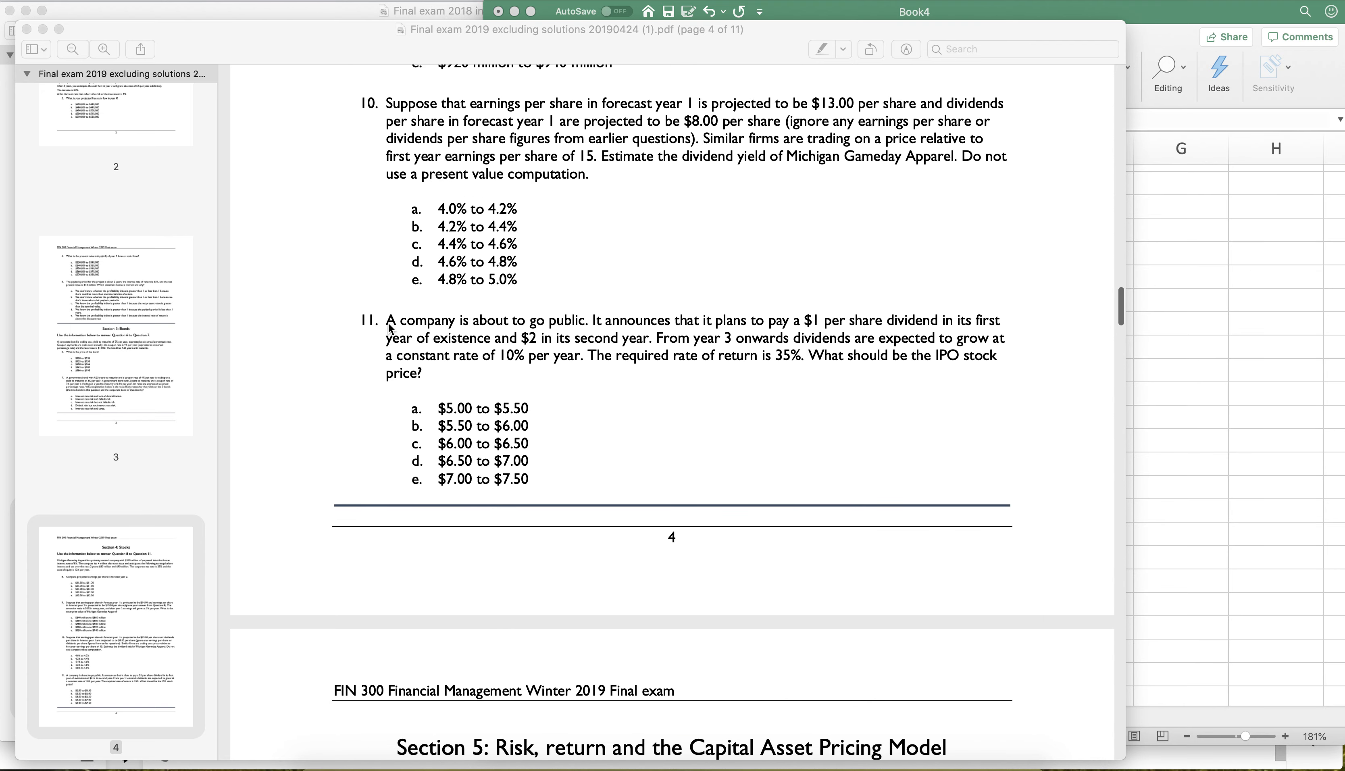
{"action": "left_click_drag", "start_coordinate": [388, 320], "coordinate": [422, 373]}
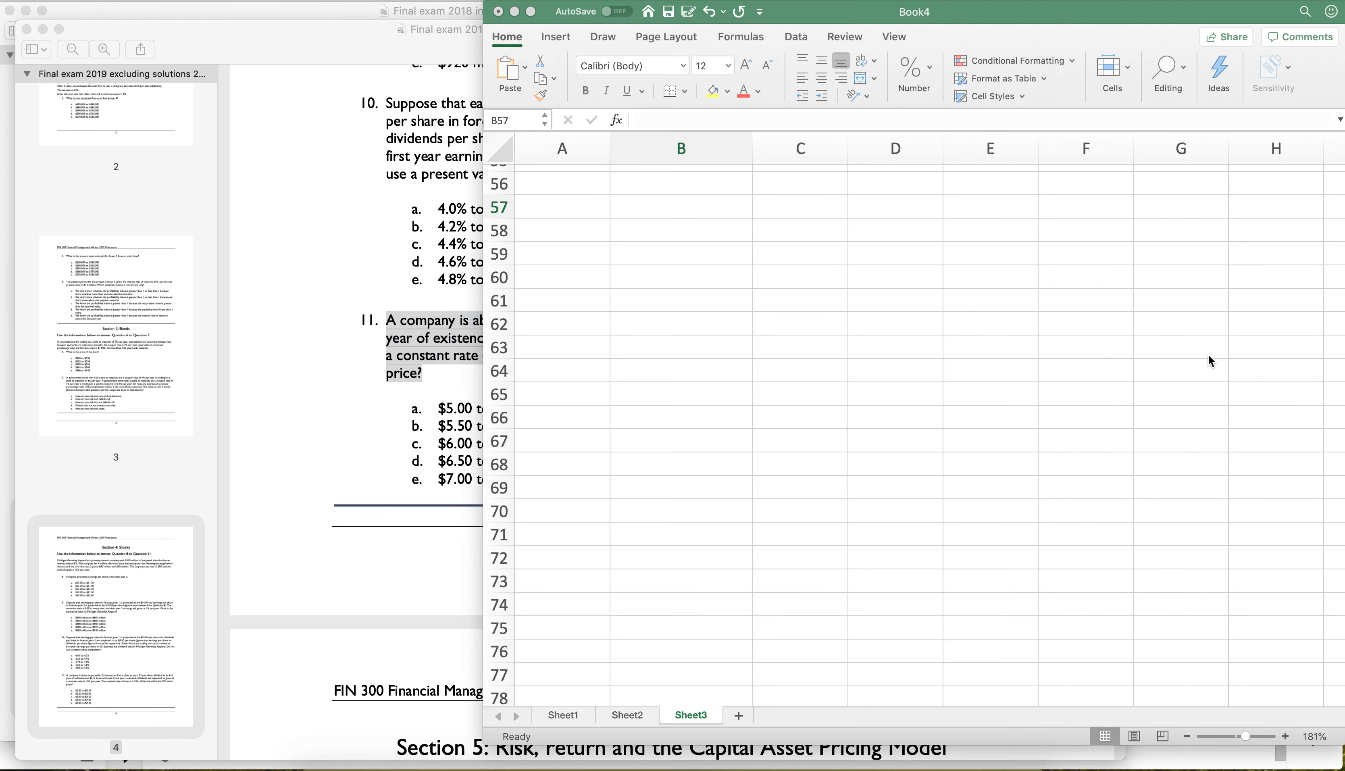
Enter r 0.35, g 0.1, years 1–3 and dividends $1, $2, with =D59*(1+D57) giving $2.20.
{"action": "left_click", "coordinate": [799, 230]}
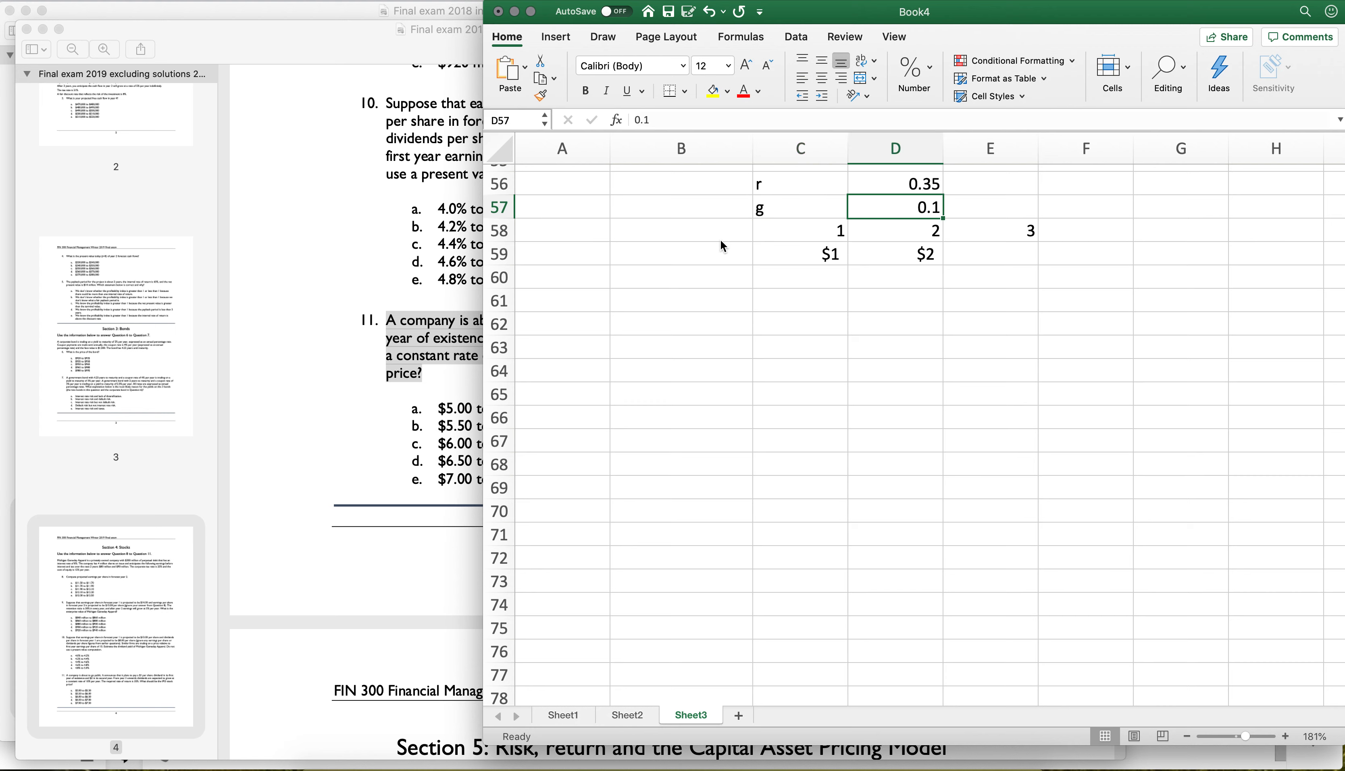
{"action": "type", "text": "=D59"}
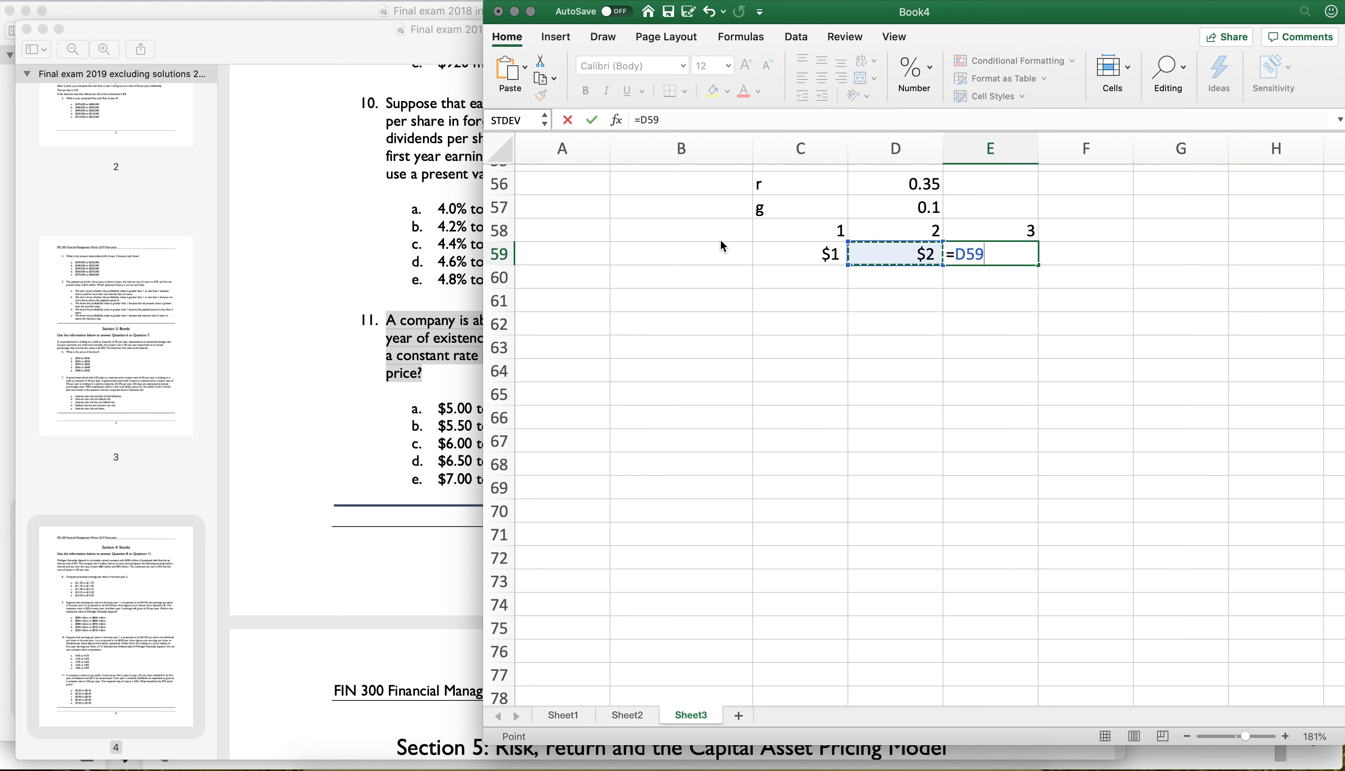
{"action": "type", "text": "*(1+"}
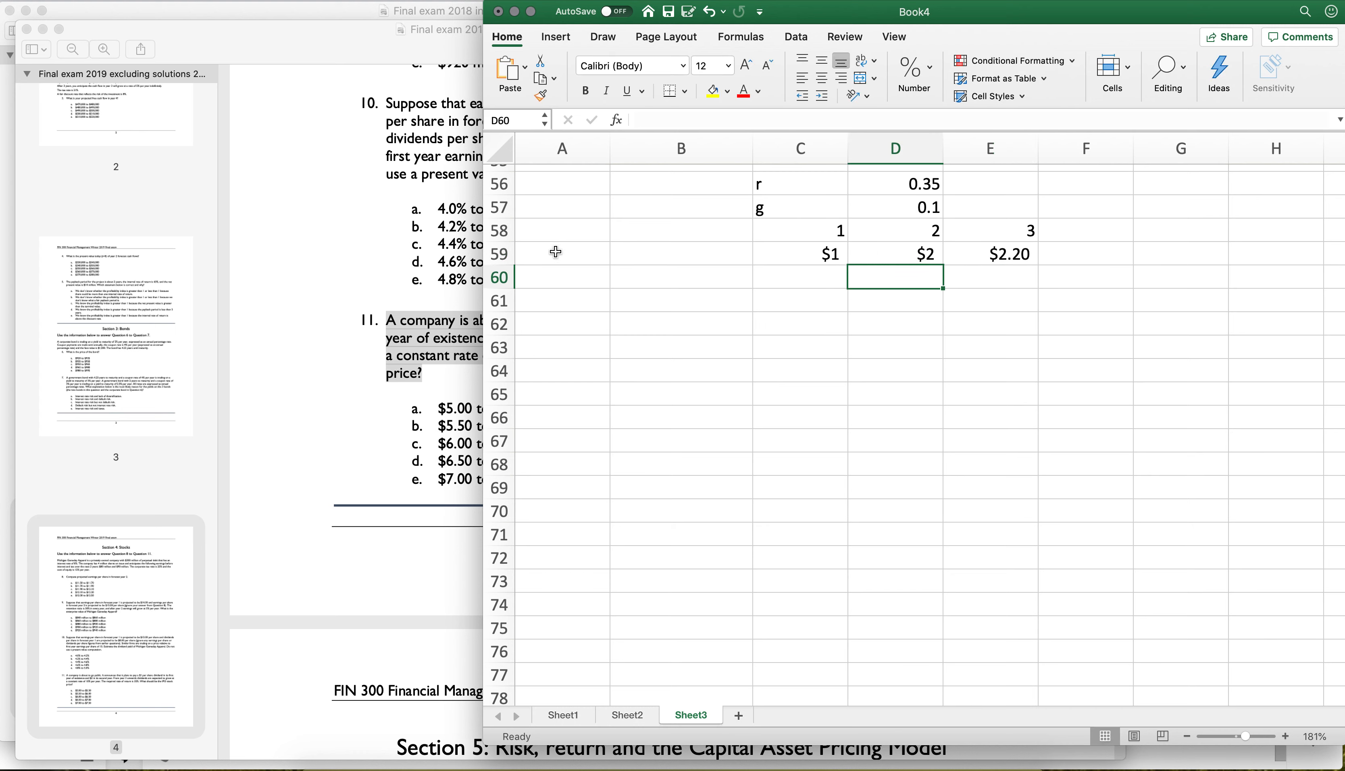
{"action": "right_click", "coordinate": [500, 229]}
{"action": "type", "text": "=E60/"}
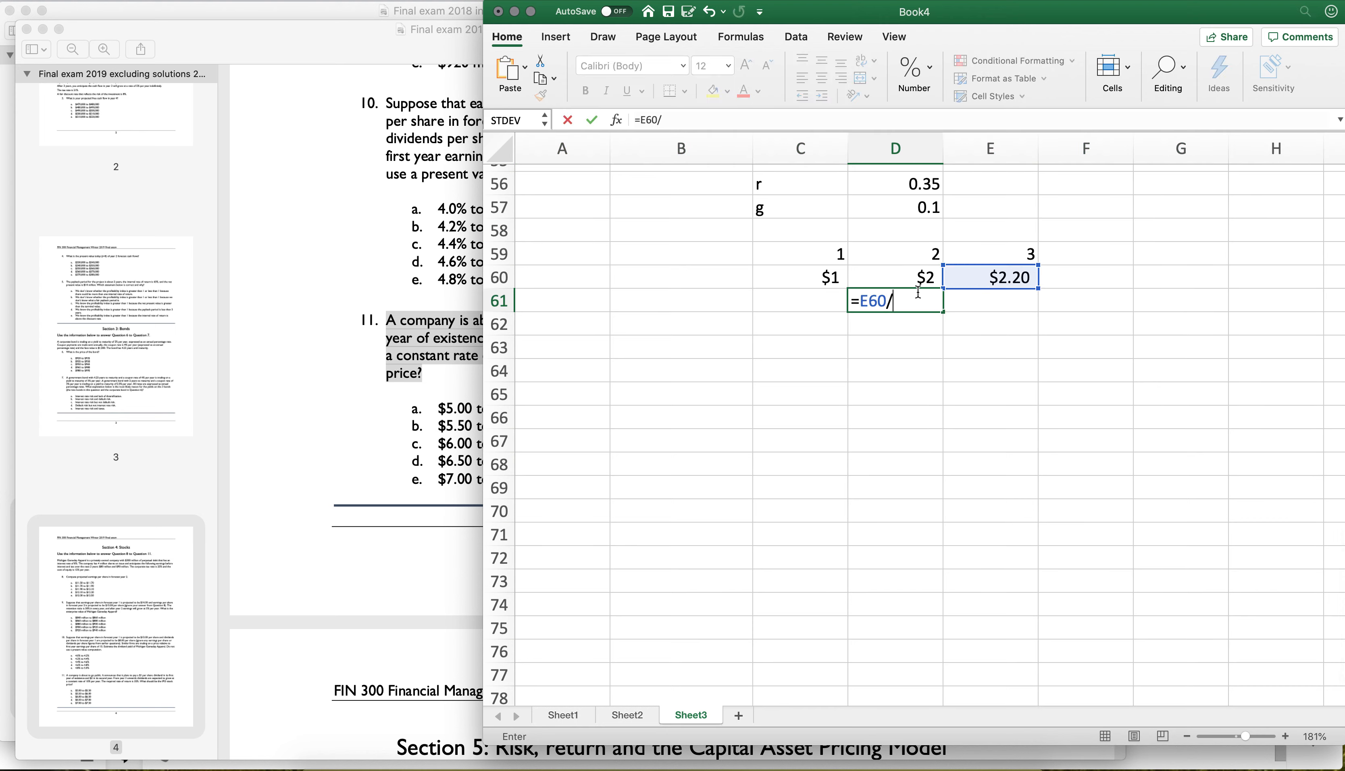
Compute the growing perpetuity value $8.80 in D61 as =E60/(D56-D57).
{"action": "left_click", "coordinate": [895, 183]}
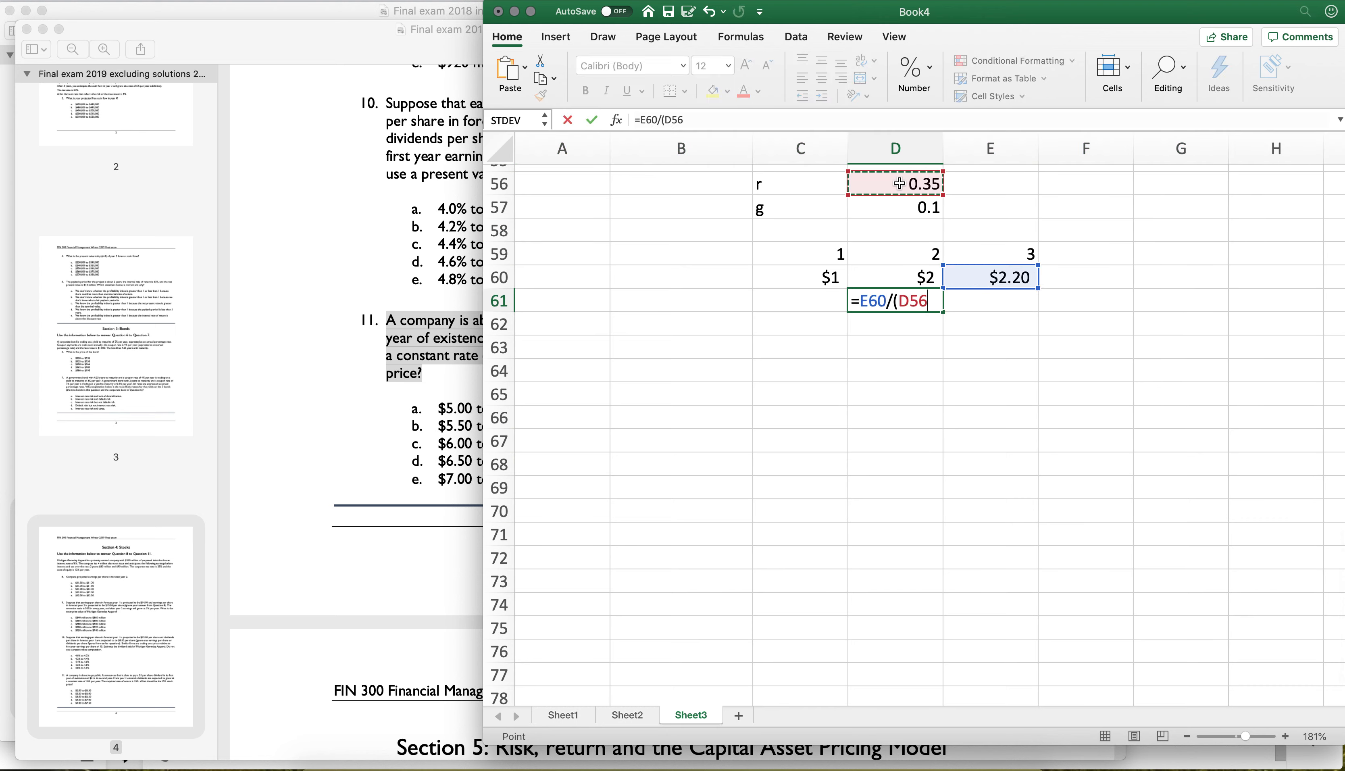
{"action": "left_click", "coordinate": [895, 206]}
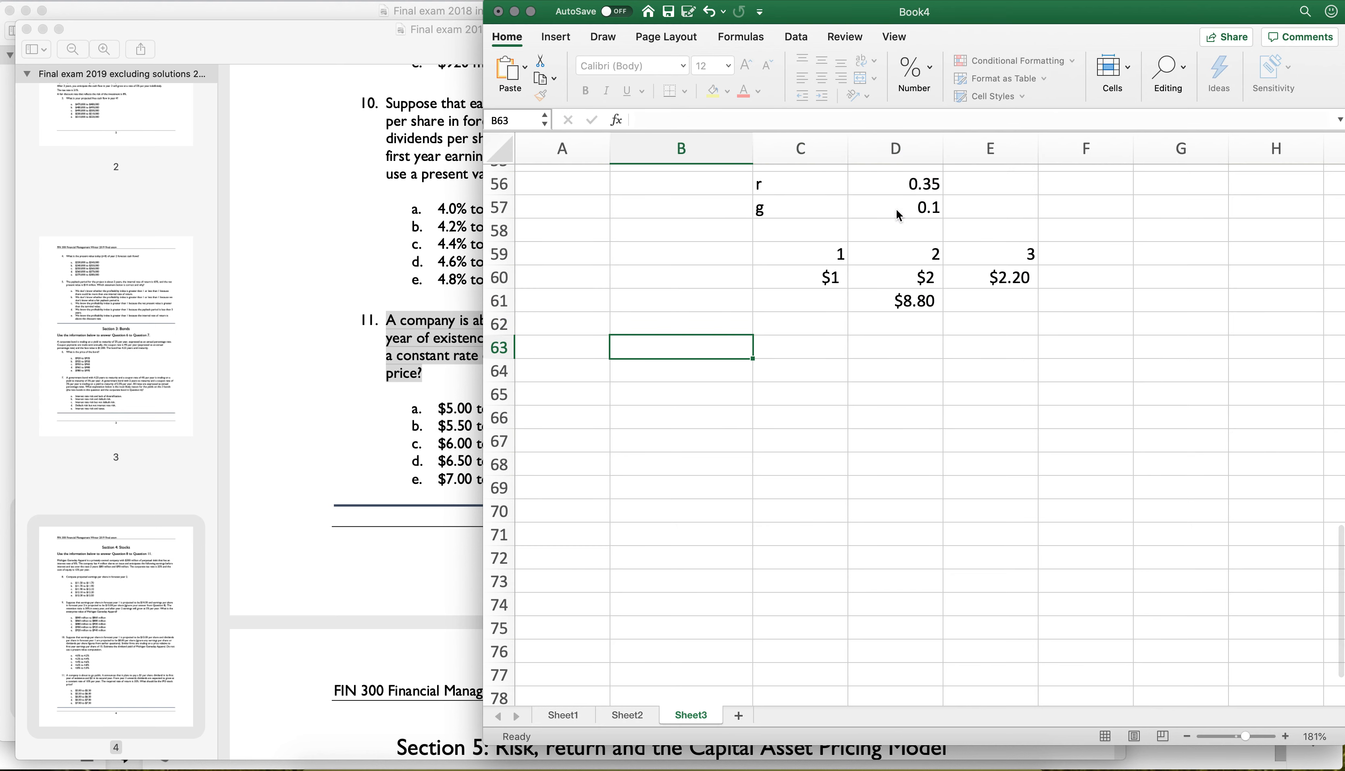
Add a Sum of Cash Flows row showing $1 and $11 and begin =NPV(D56, …) with the 0.35 rate.
{"action": "type", "text": "=sum("}
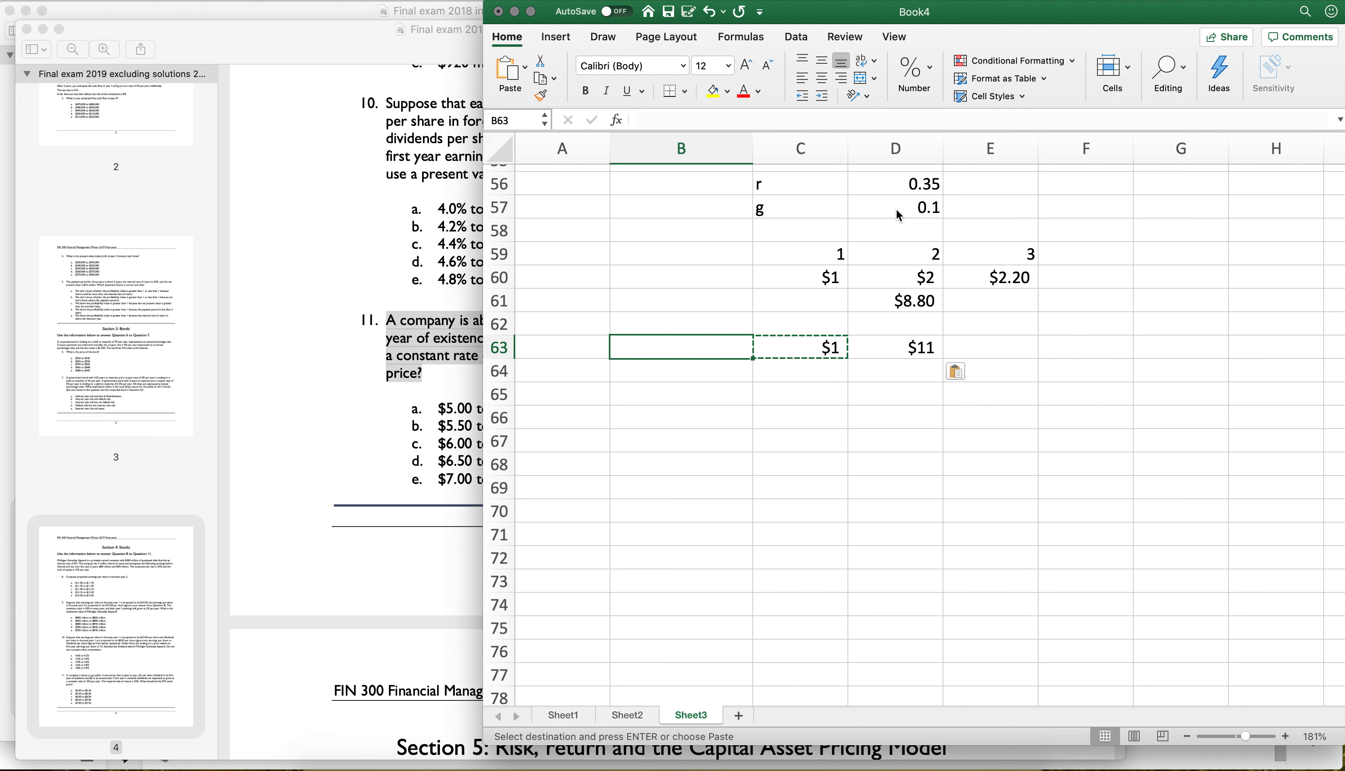
{"action": "type", "text": "Sum of Cash Flows"}
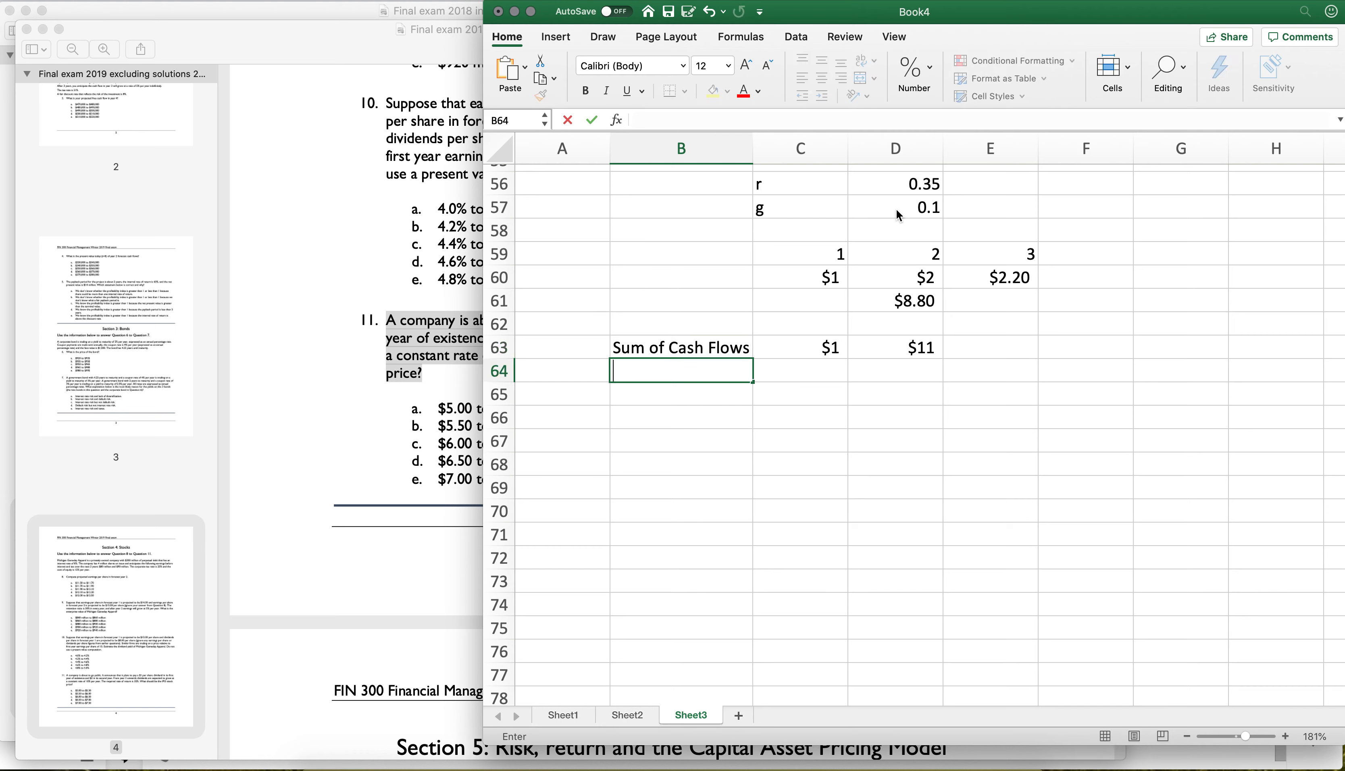
{"action": "type", "text": "=n"}
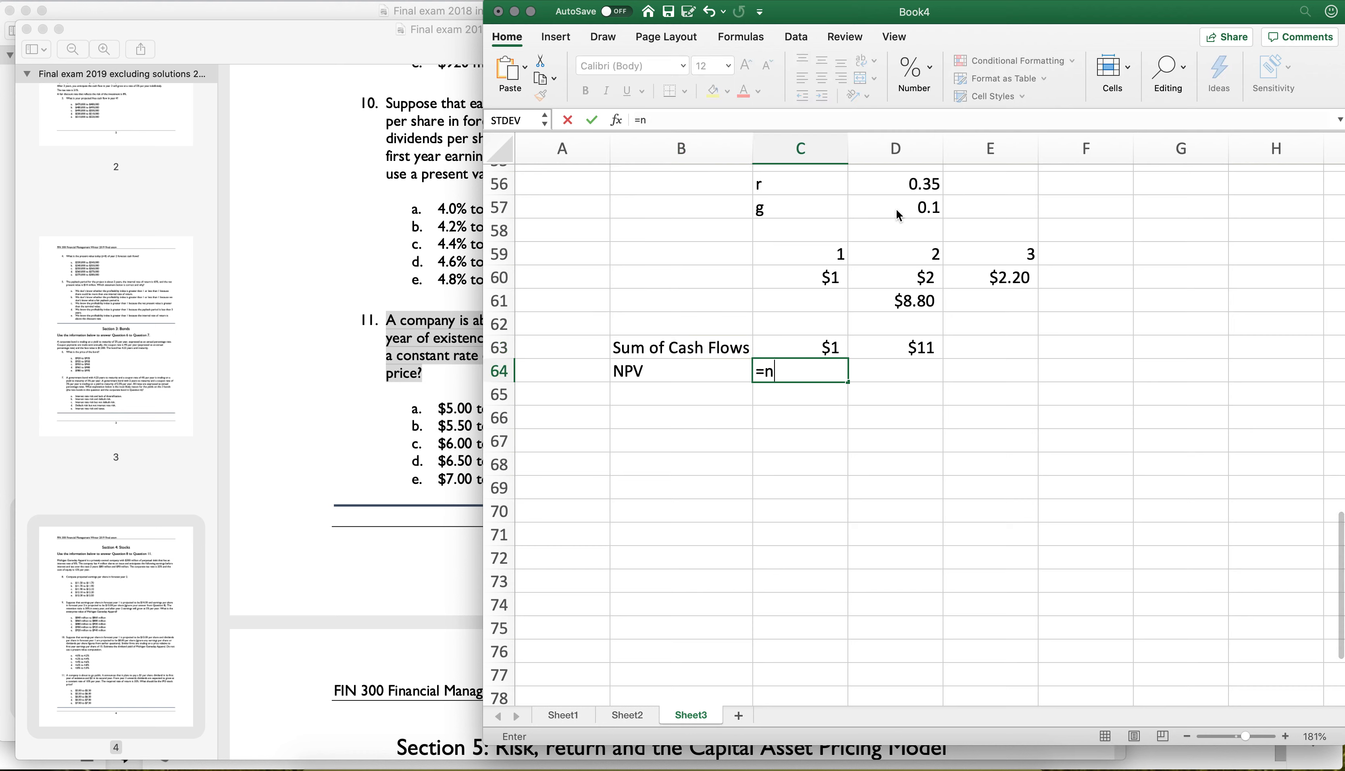
{"action": "left_click", "coordinate": [896, 183]}
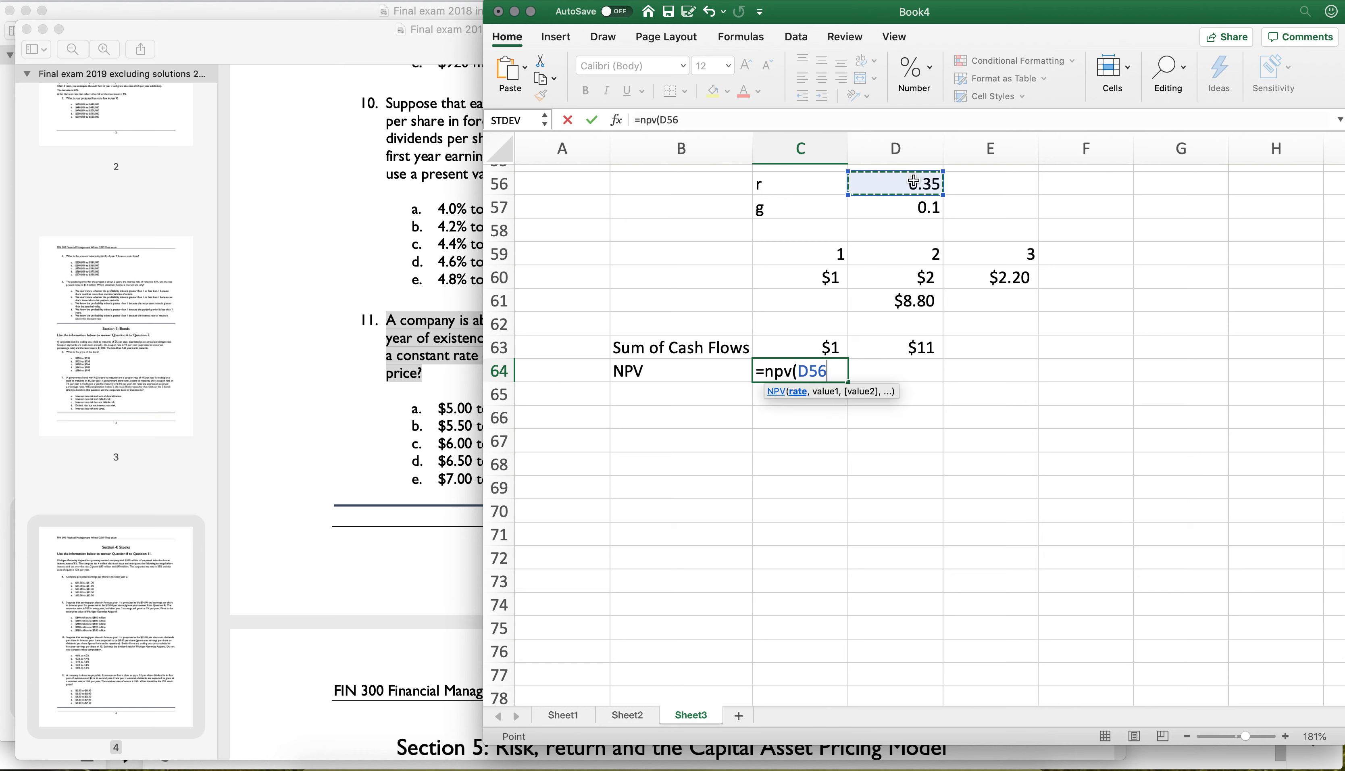